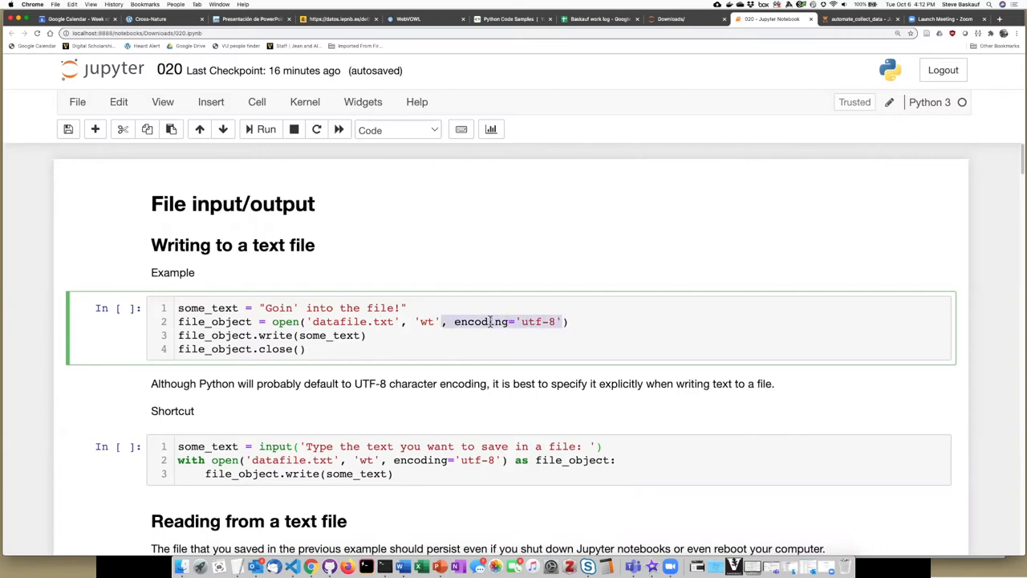
pyautogui.moveTo(742, 313)
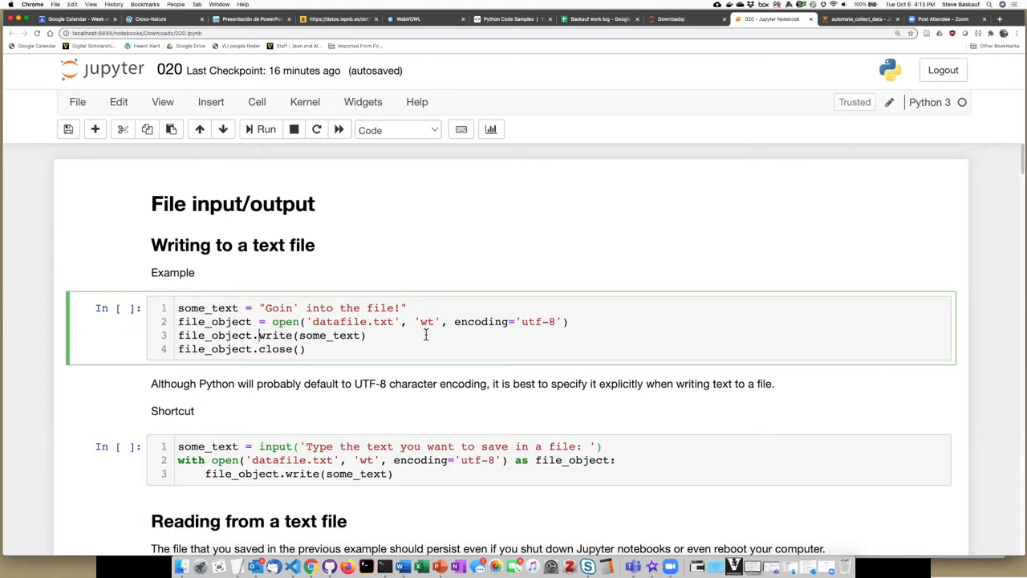
pyautogui.moveTo(303, 351)
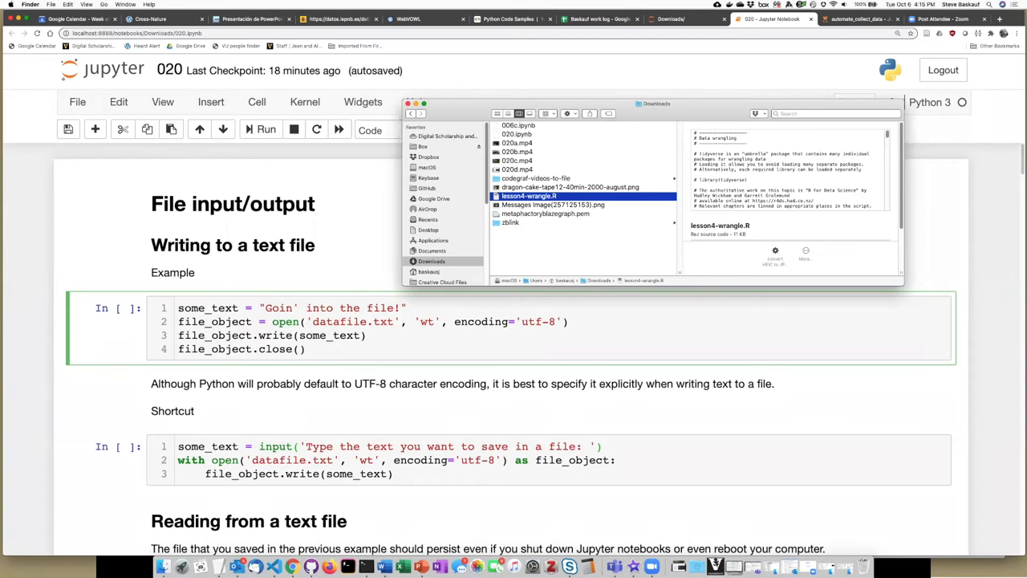
pyautogui.moveTo(819, 409)
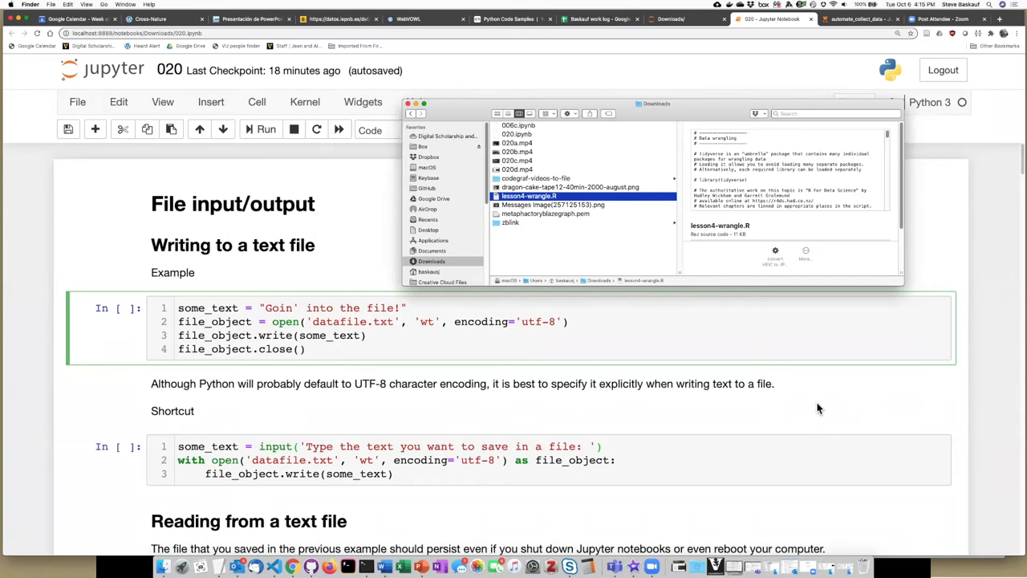
pyautogui.moveTo(639, 247)
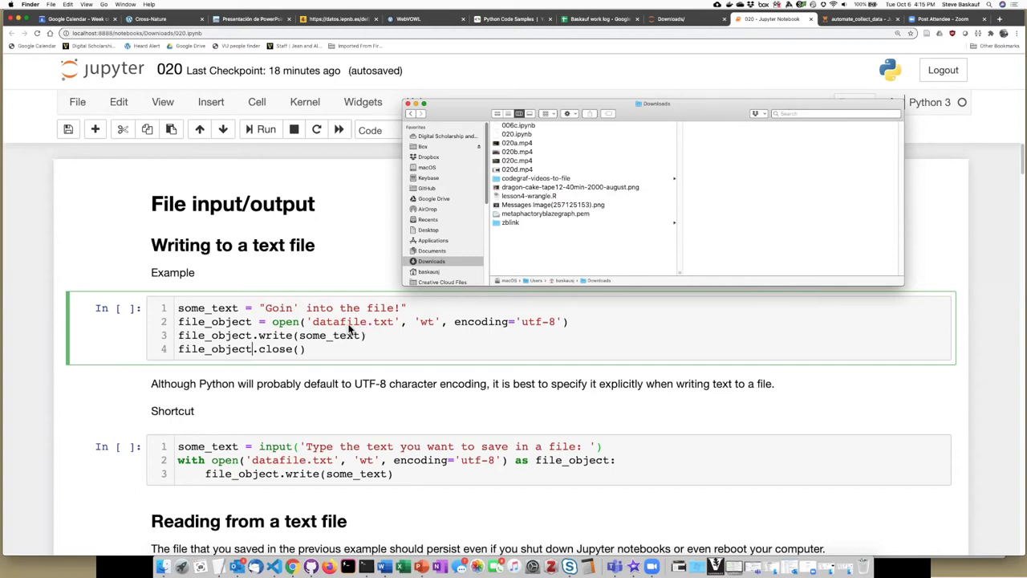
pyautogui.moveTo(551, 241)
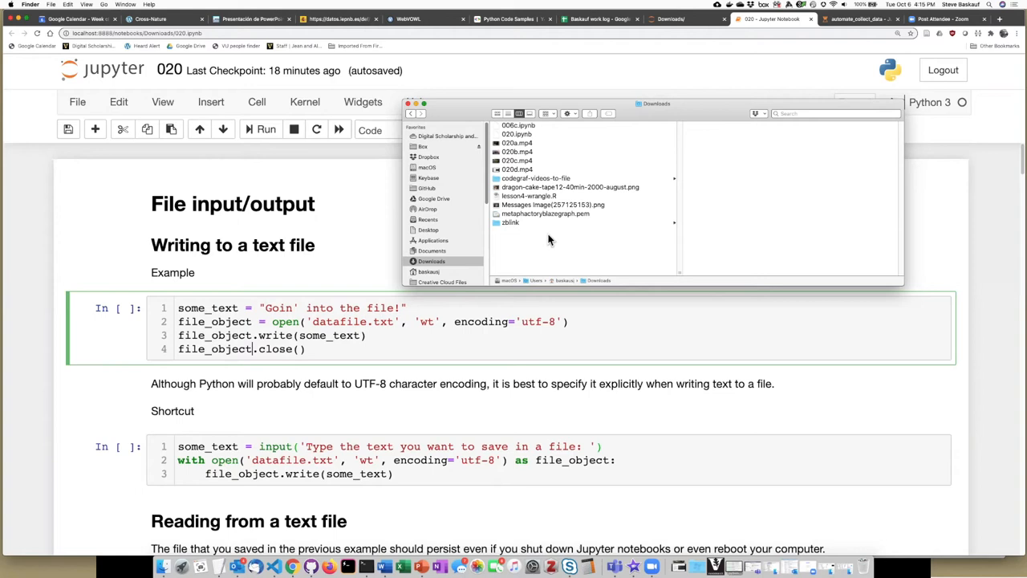
pyautogui.moveTo(350, 160)
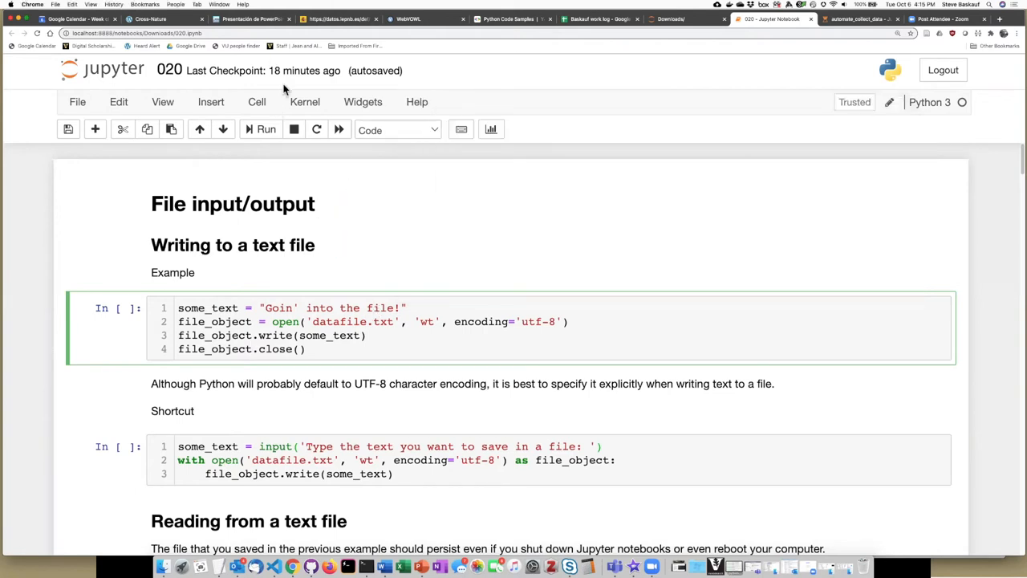
# View datafile.txt from Downloads in TextEdit, confirm 'Goin' into the file!', and close it
pyautogui.click(267, 128)
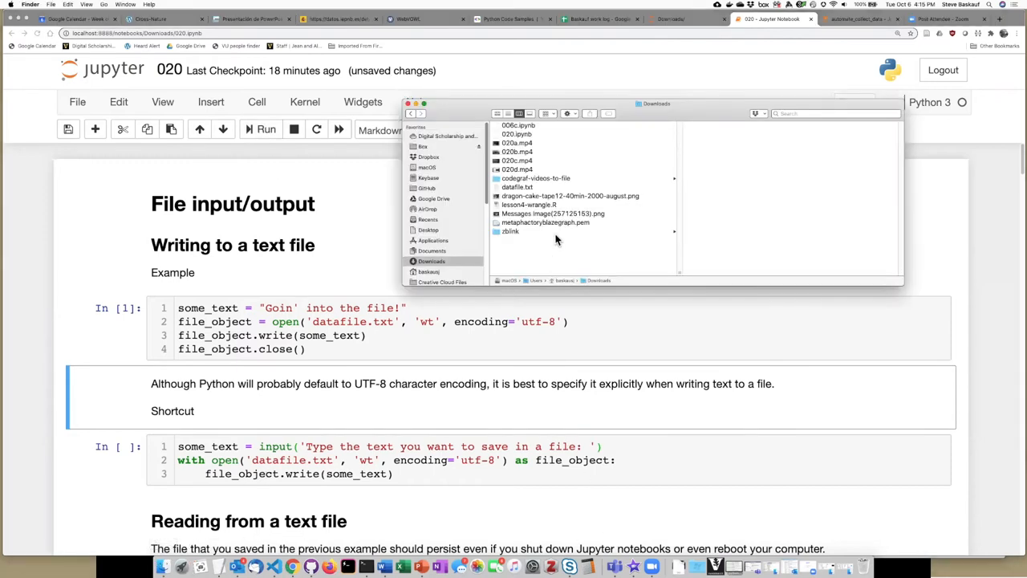
pyautogui.click(517, 186)
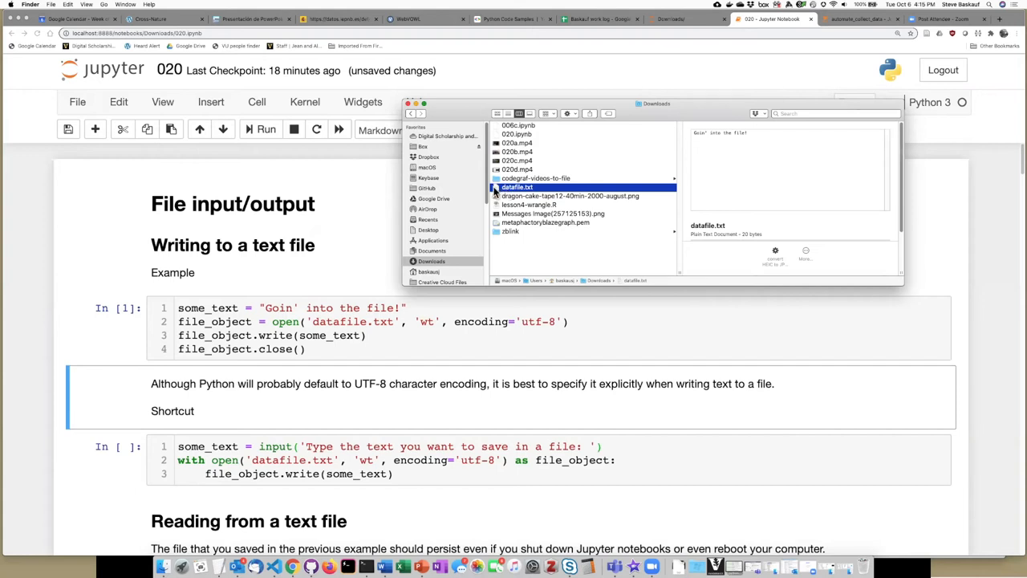
pyautogui.doubleClick(516, 186)
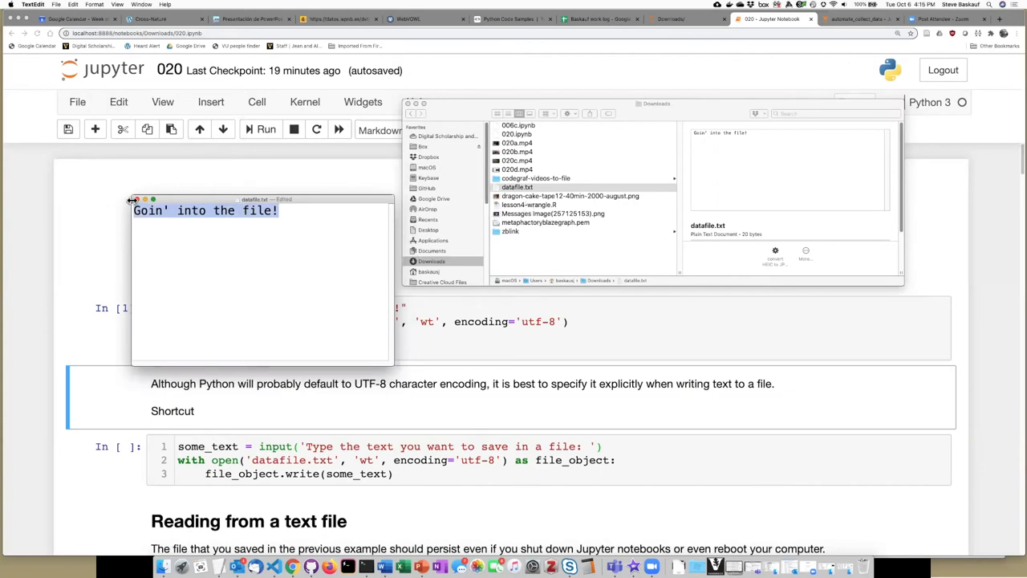
pyautogui.click(135, 199)
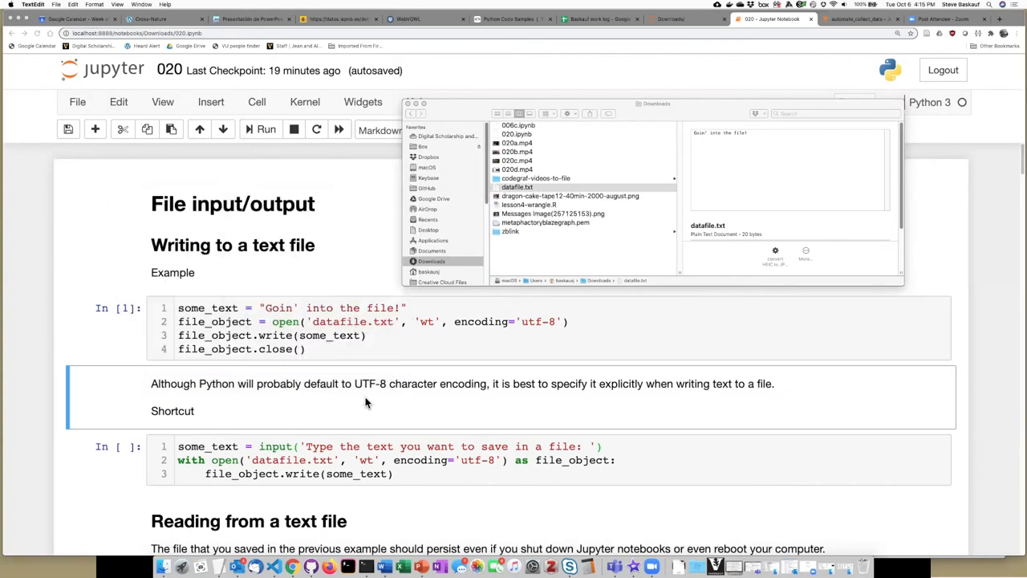
pyautogui.moveTo(436, 394)
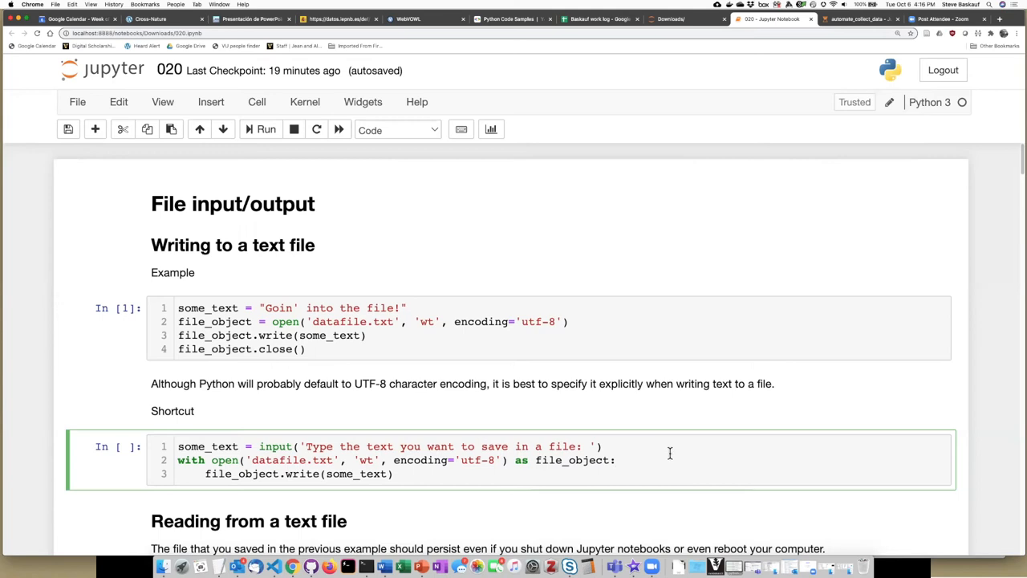
pyautogui.moveTo(208, 494)
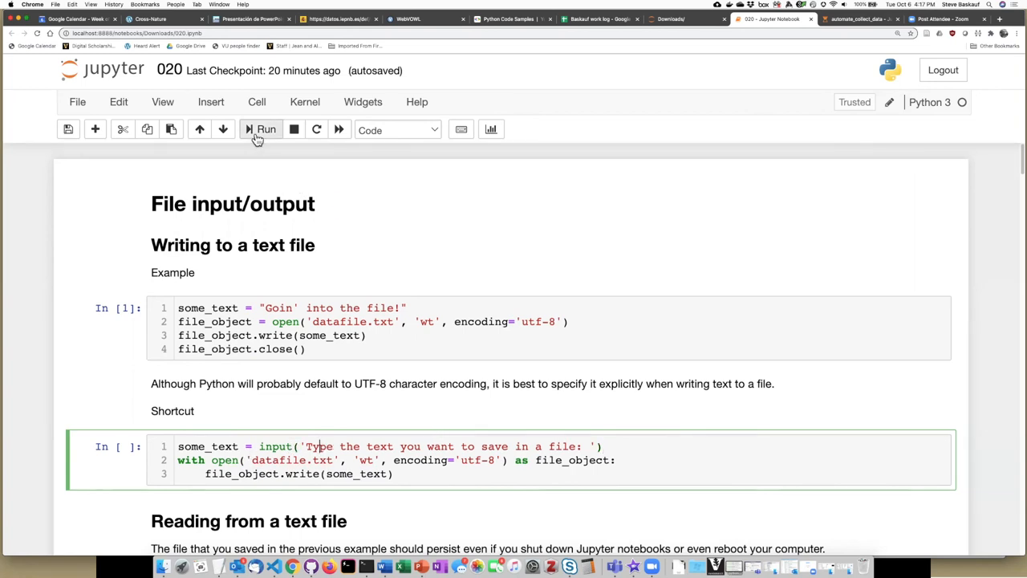
# Run the Shortcut cell and answer its prompt with 'Put this in the file!'
pyautogui.click(260, 128)
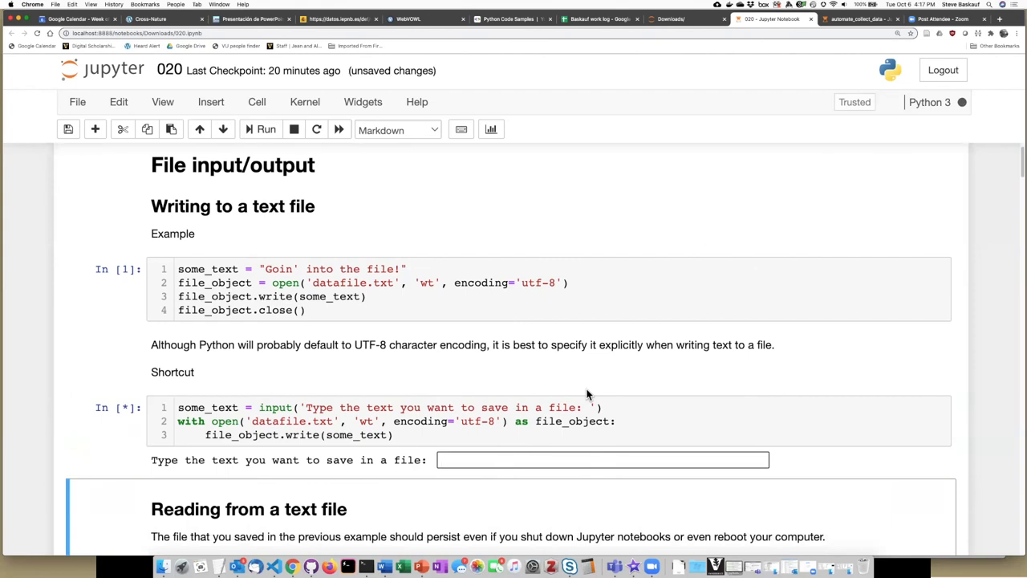
pyautogui.write('Put this i')
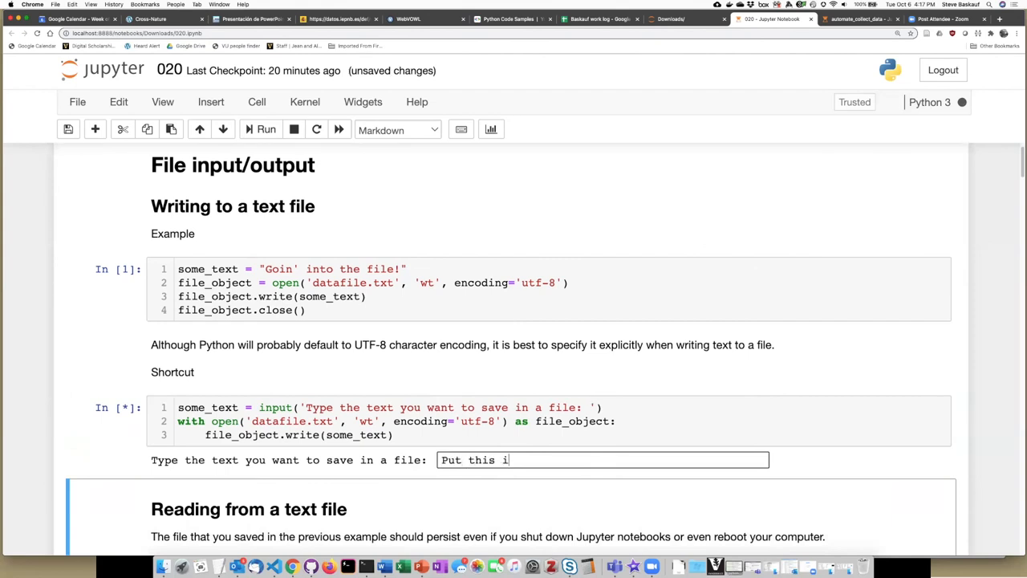
pyautogui.write('n the file!')
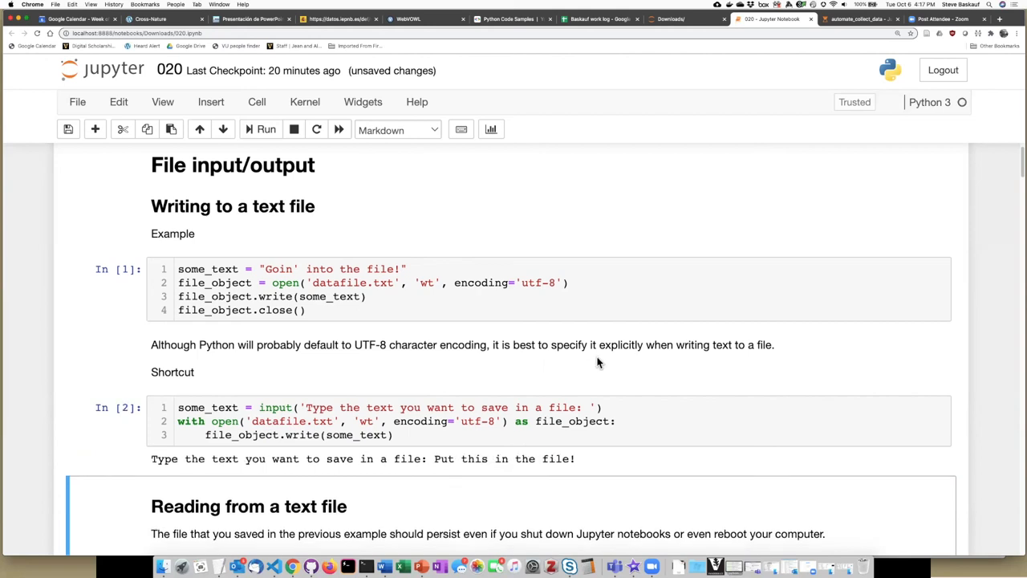
pyautogui.moveTo(164, 565)
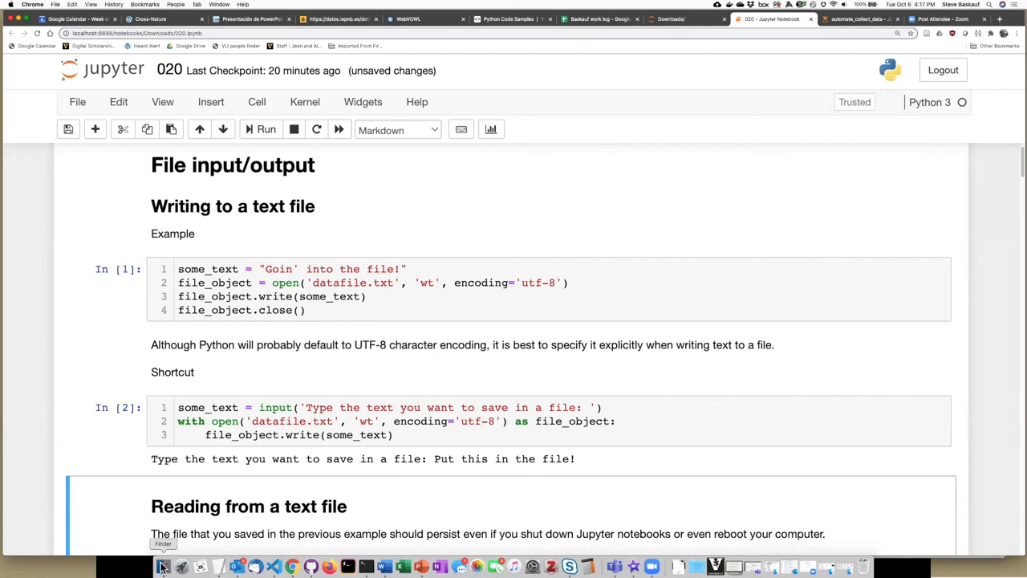
# Reopen datafile.txt from Downloads to show it now reads 'Put this in the file!'
pyautogui.click(164, 567)
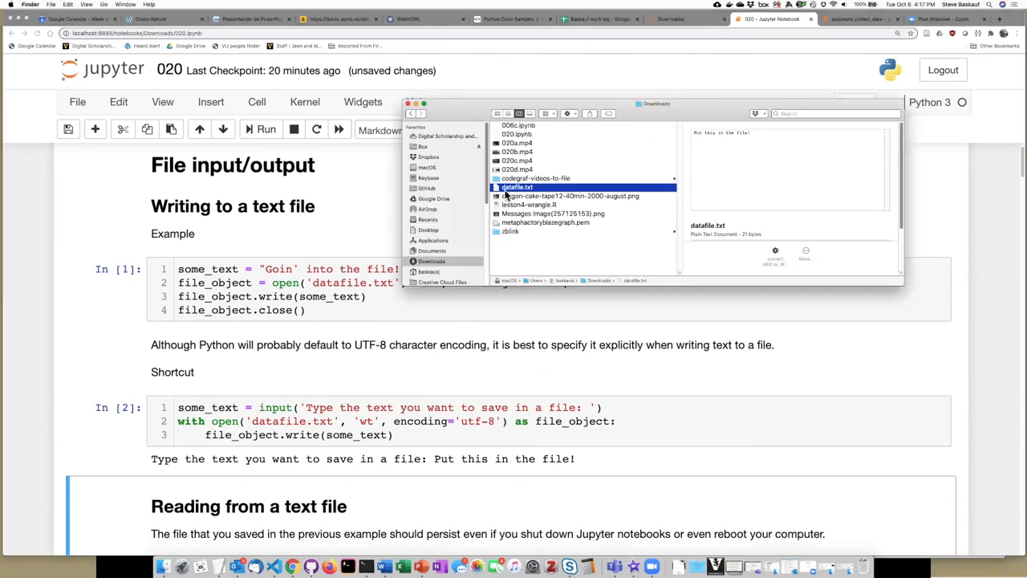
pyautogui.doubleClick(517, 186)
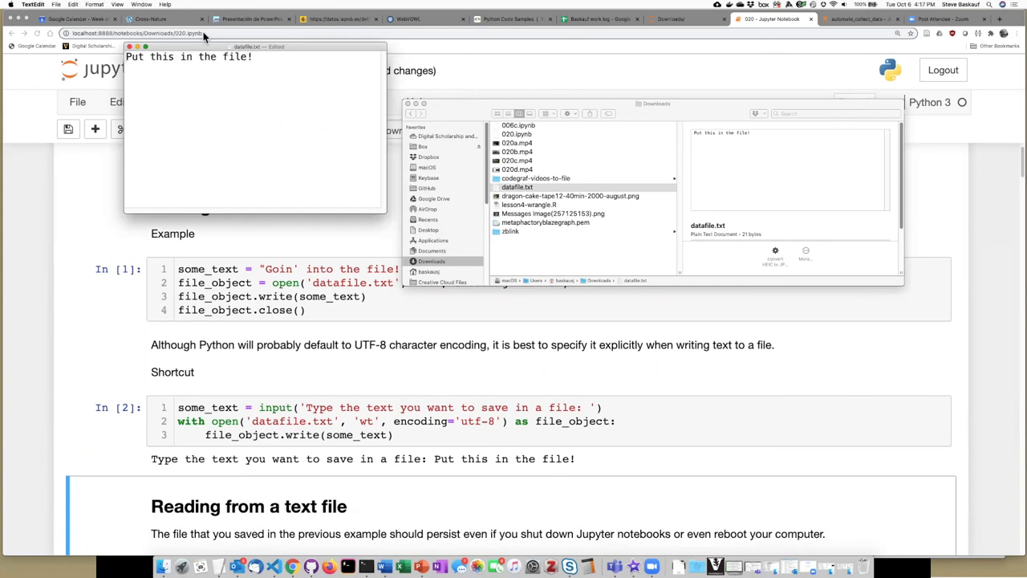
pyautogui.moveTo(188, 95)
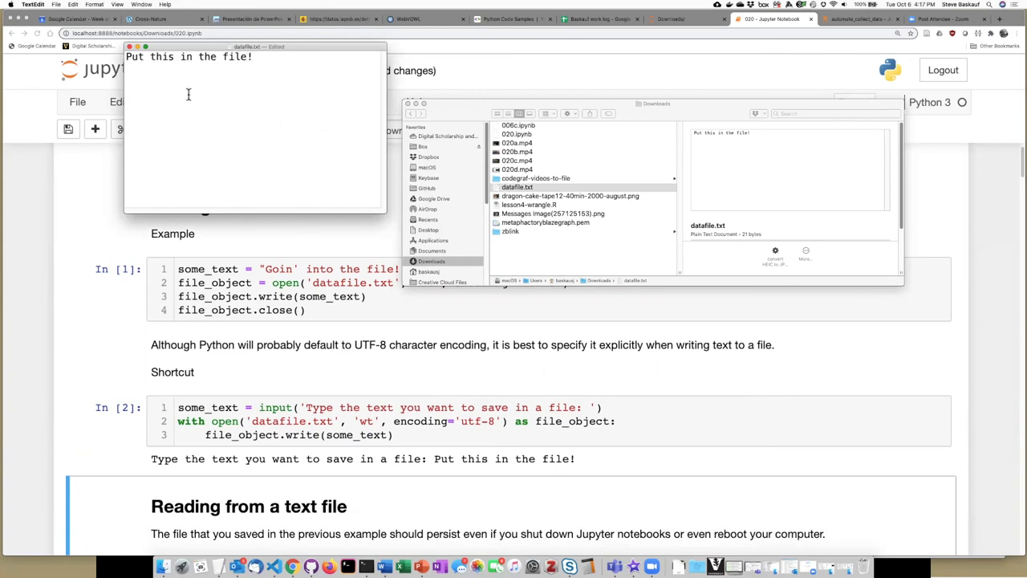